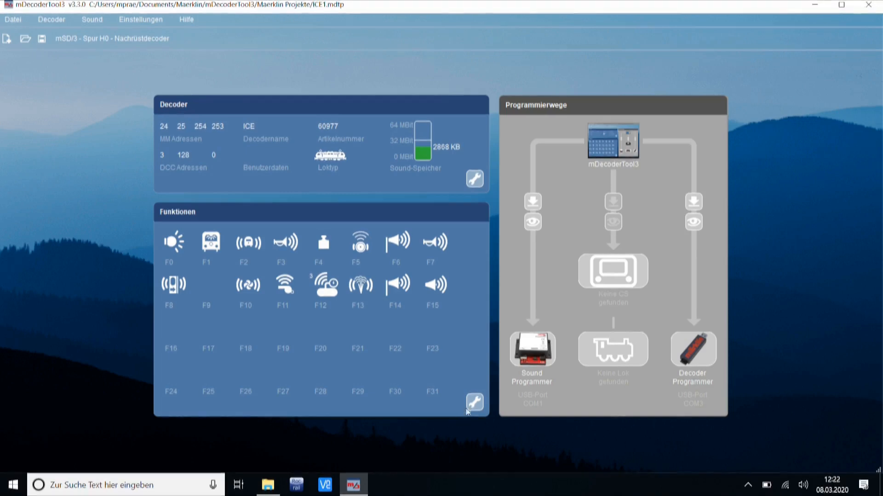
# Step: Open the decoder Konfiguration and show the Sound-Auswahl list of ICE1 sounds
pyautogui.click(474, 403)
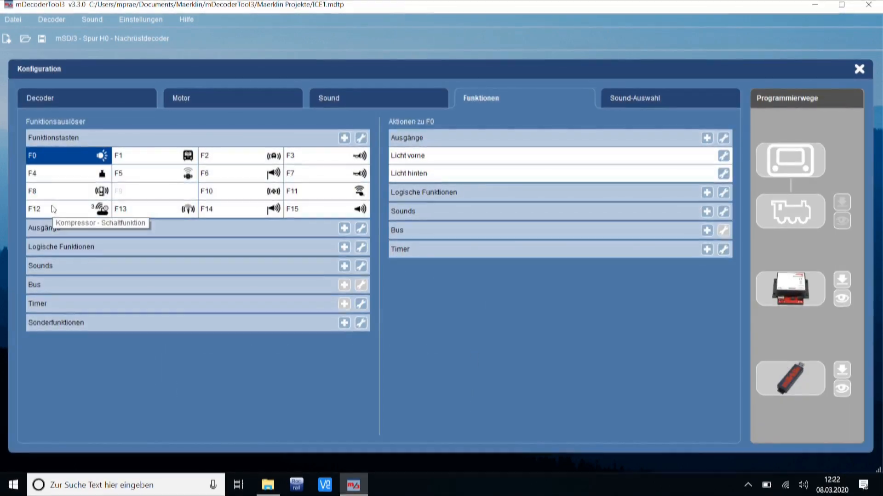
pyautogui.click(33, 209)
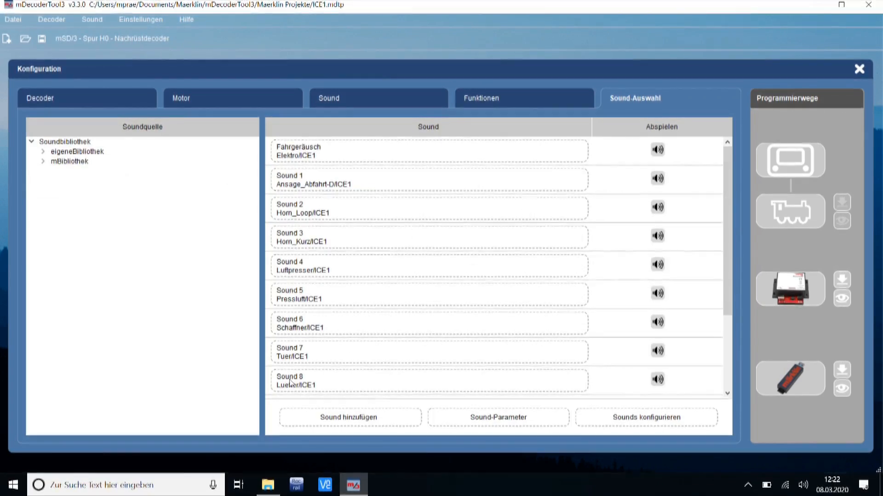
# Step: Add a Sound 11 slot holding ICE_Einfahrt from the mBibliothek library
pyautogui.click(348, 417)
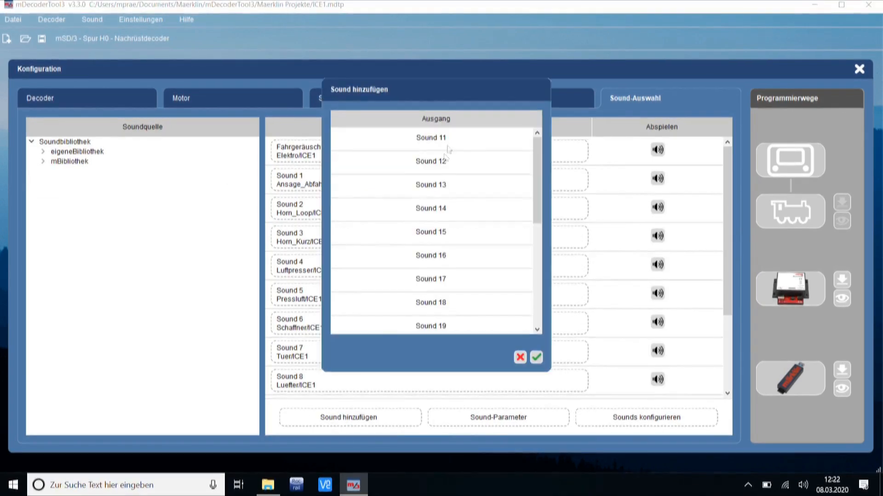
pyautogui.click(430, 138)
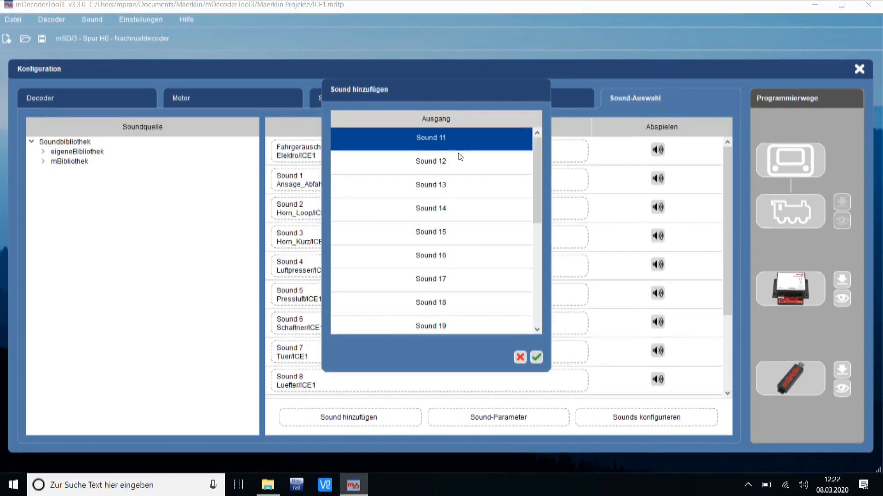
pyautogui.click(519, 357)
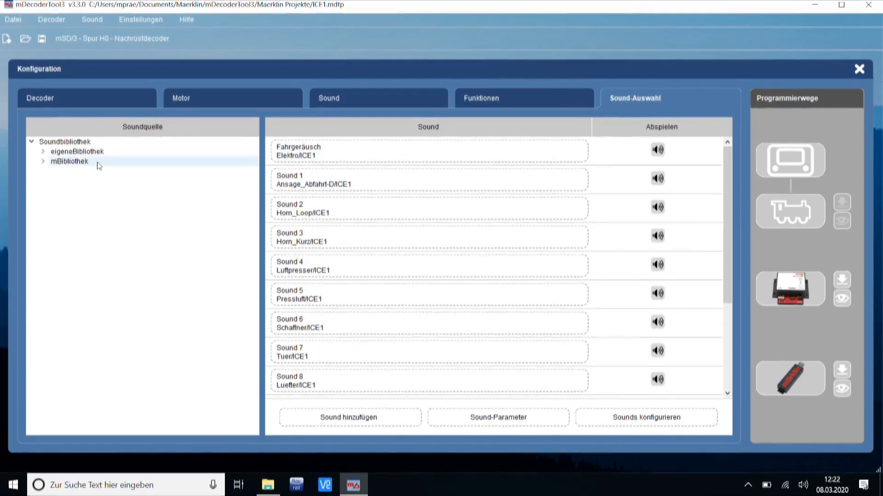
pyautogui.click(42, 161)
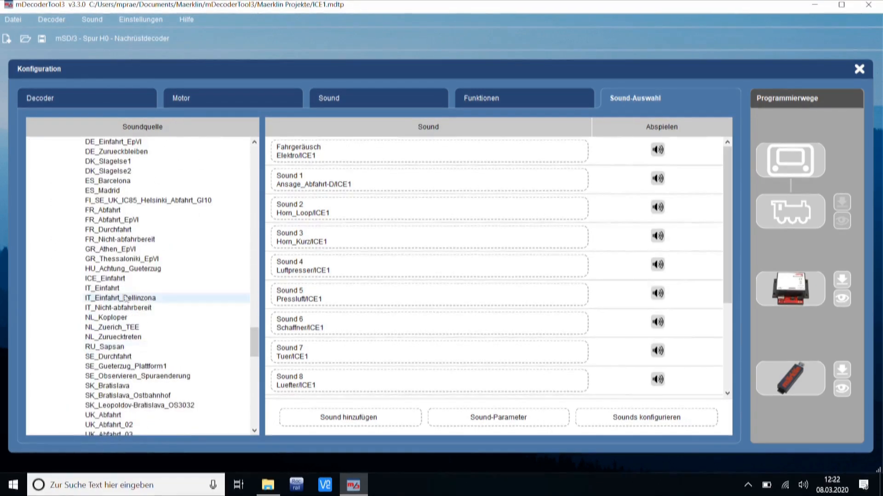
pyautogui.click(105, 278)
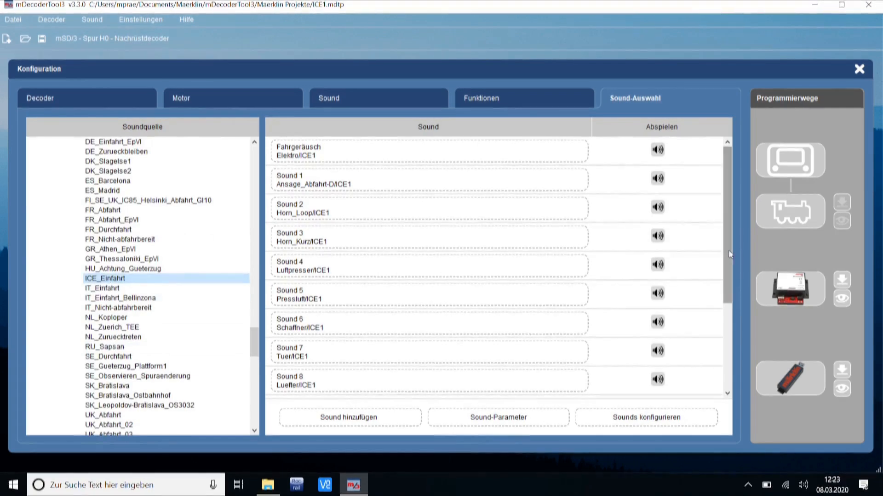
pyautogui.scroll(-3)
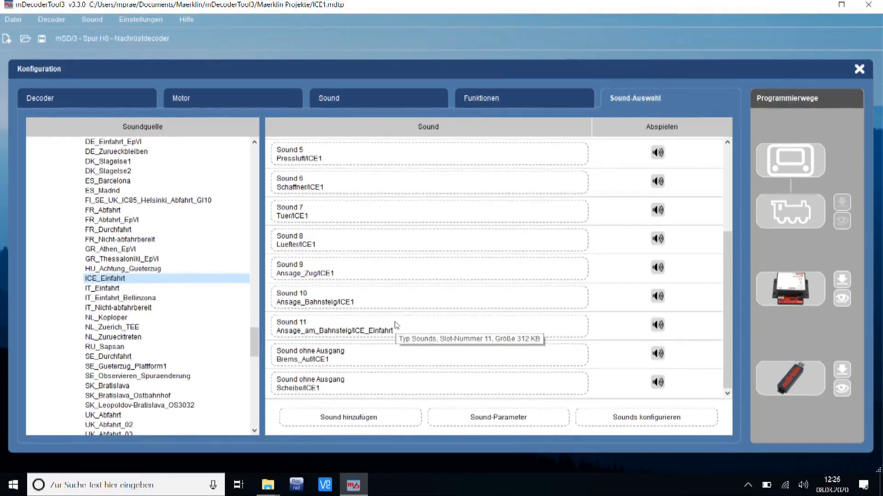
# Step: Play Sound 11, the ICE arrival announcement, to check it
pyautogui.click(657, 325)
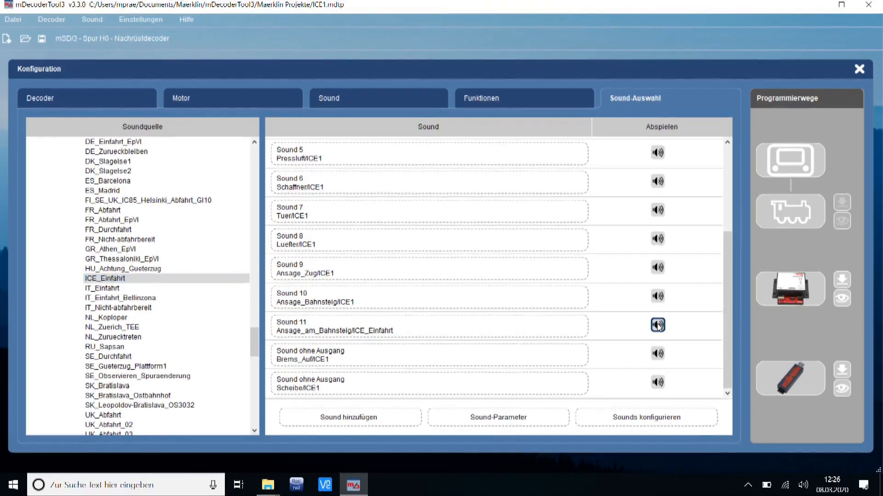
pyautogui.click(656, 325)
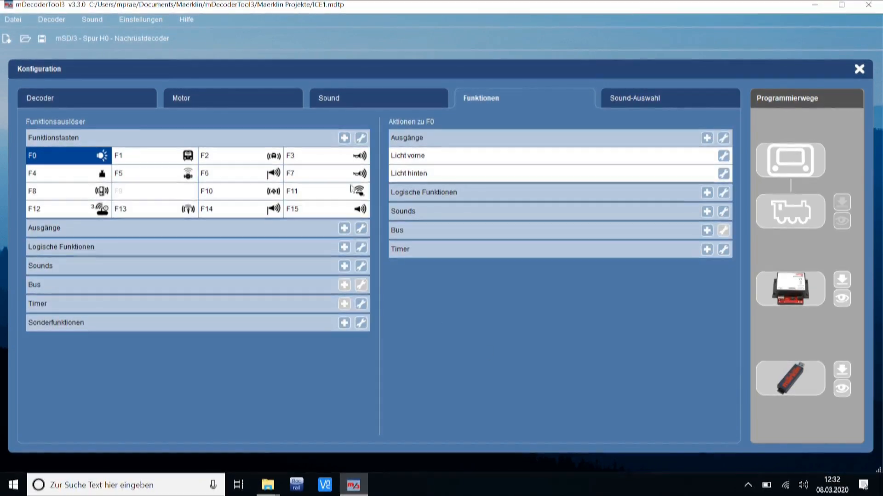
# Step: Create function key F16 as a Momentfunktion with an announcement icon
pyautogui.click(360, 137)
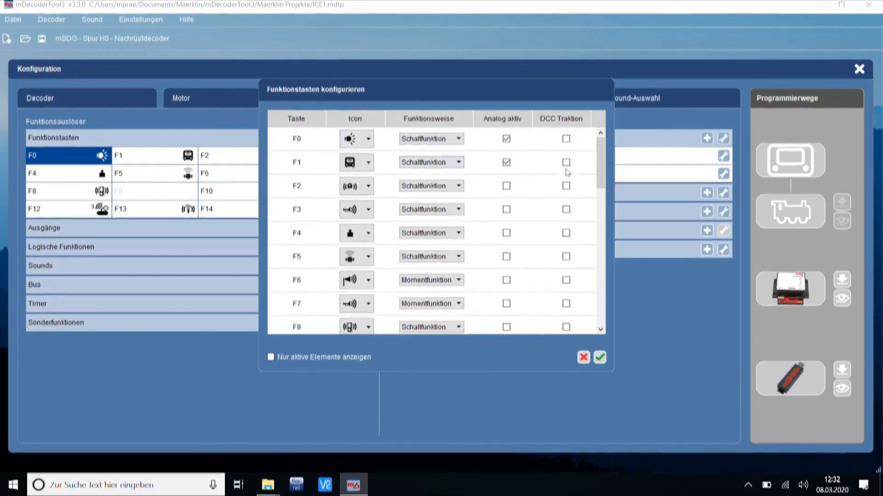
pyautogui.click(368, 266)
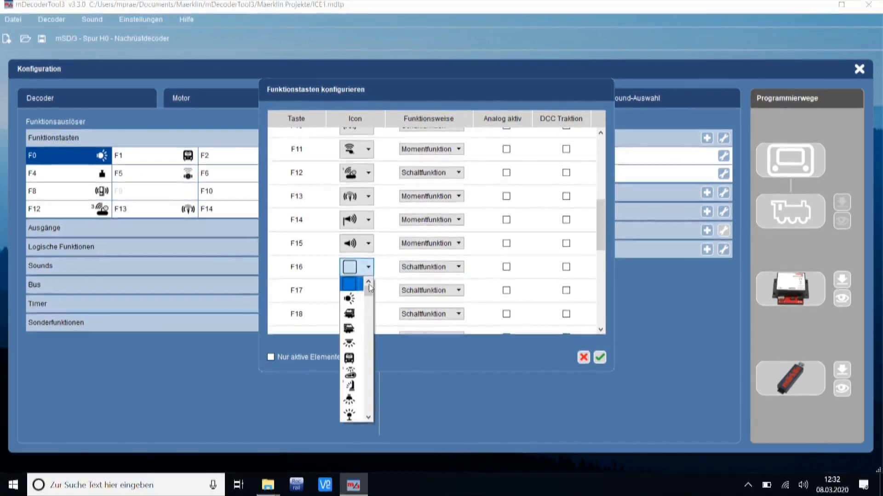
pyautogui.scroll(-3)
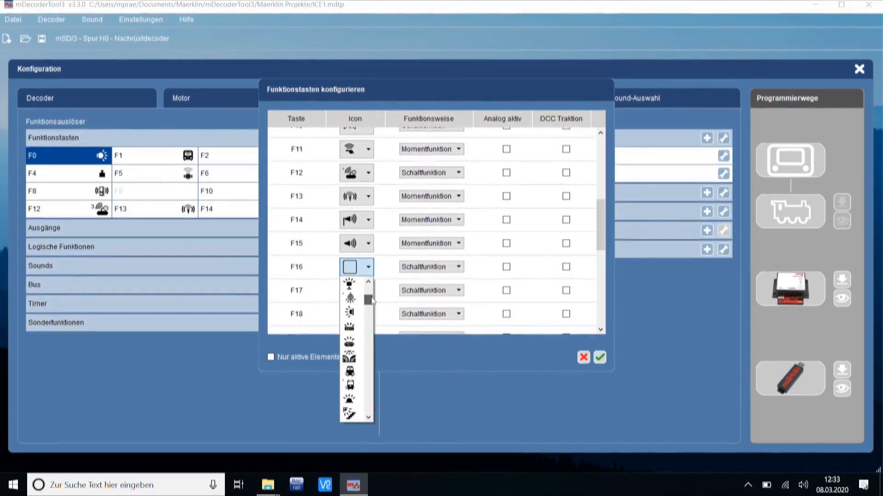
pyautogui.scroll(-3)
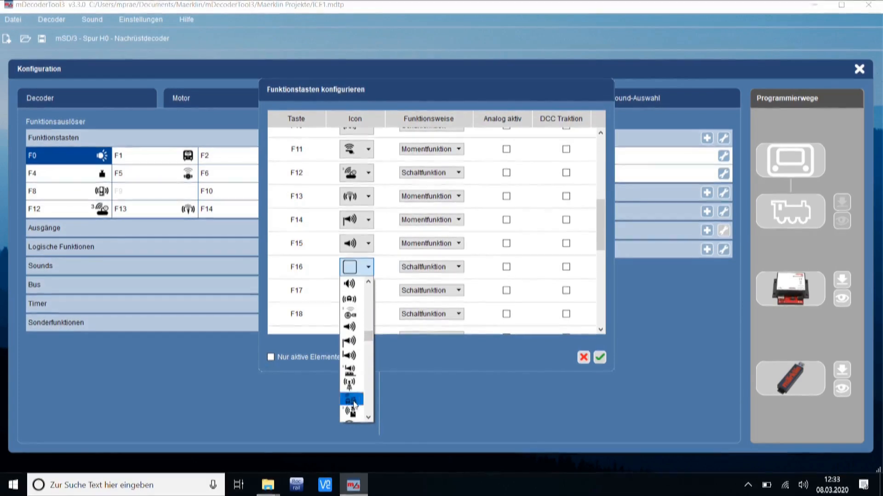
pyautogui.click(351, 399)
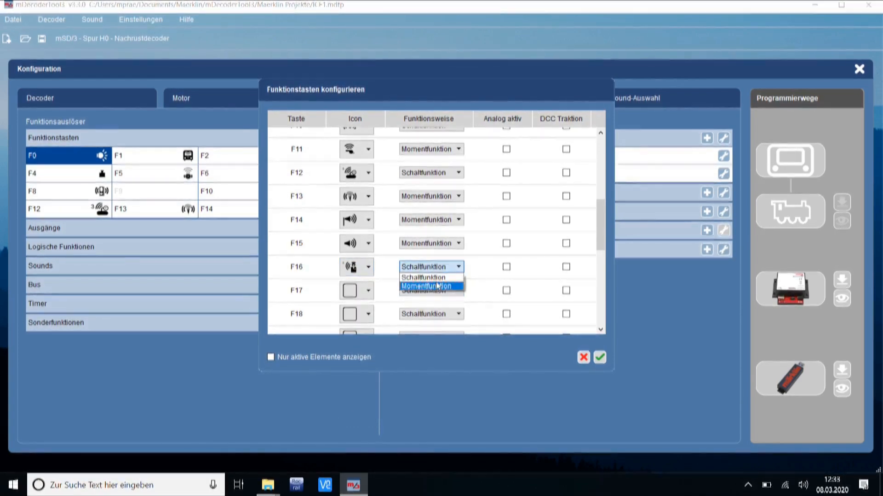
pyautogui.click(424, 286)
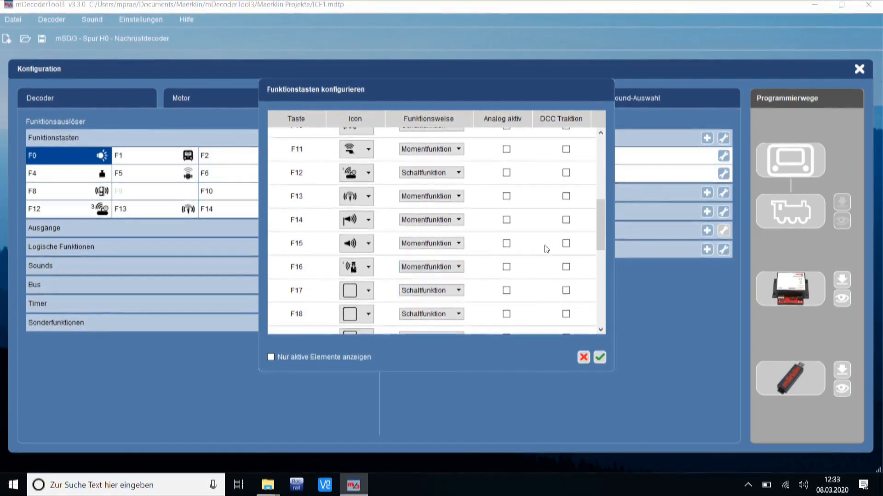
pyautogui.click(599, 358)
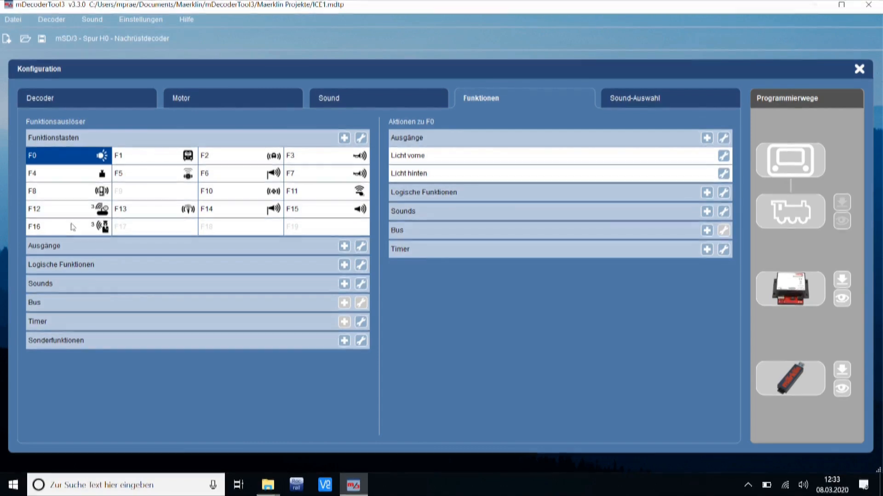
# Step: Give F16 a sound action playing Sound 11
pyautogui.click(33, 226)
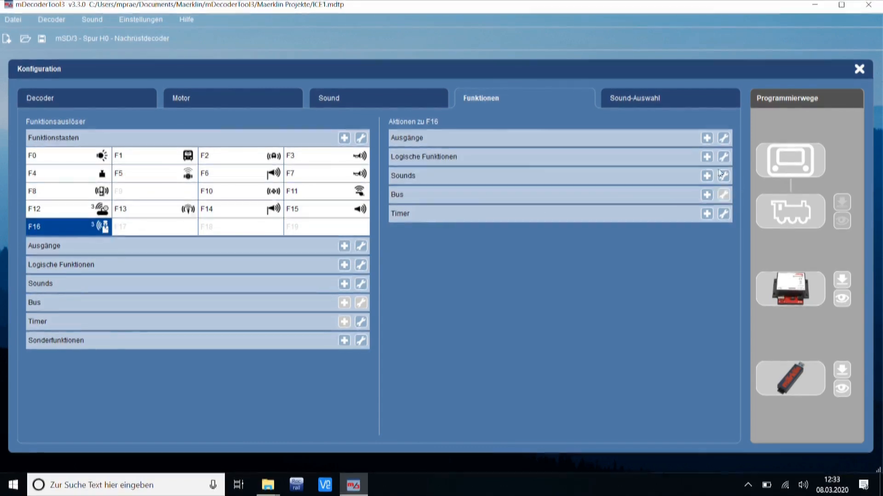
pyautogui.click(707, 175)
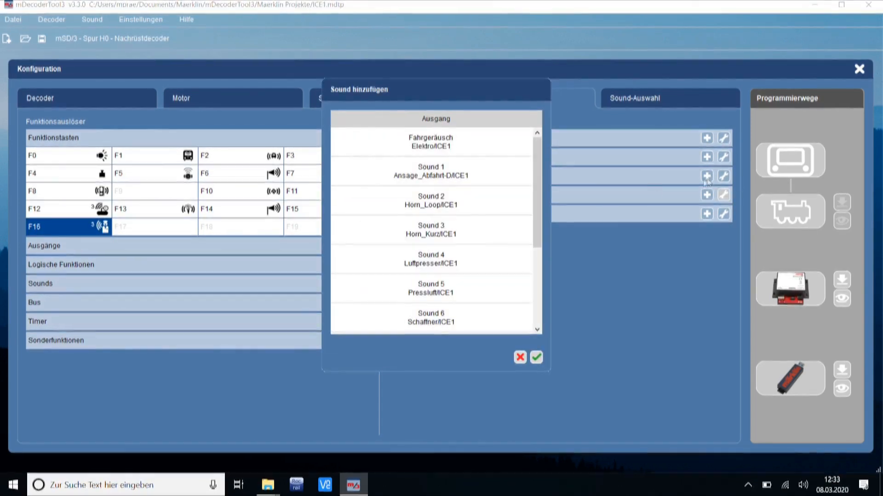
pyautogui.scroll(-3)
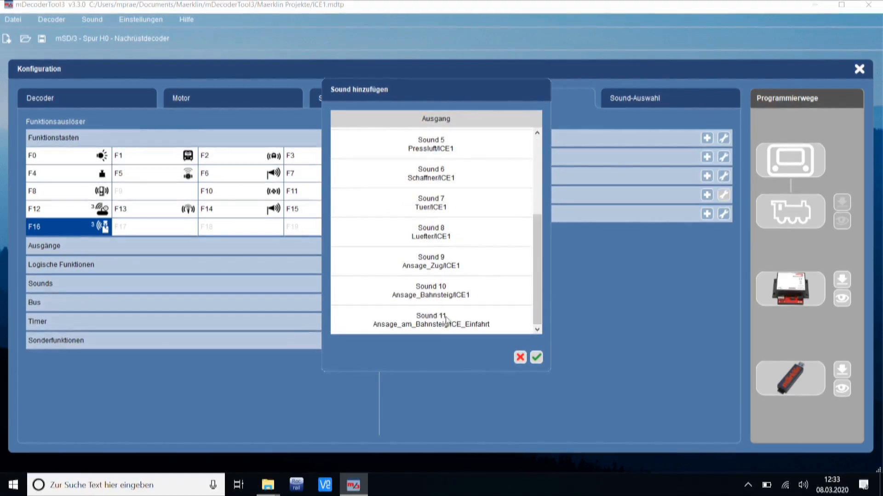
pyautogui.click(431, 320)
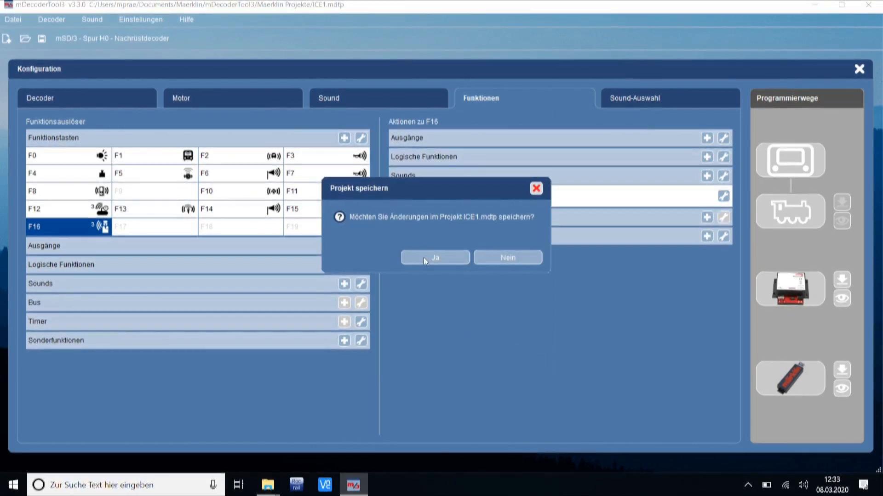
# Step: Save the ICE1 project and program the decoder with settings and sound
pyautogui.click(434, 258)
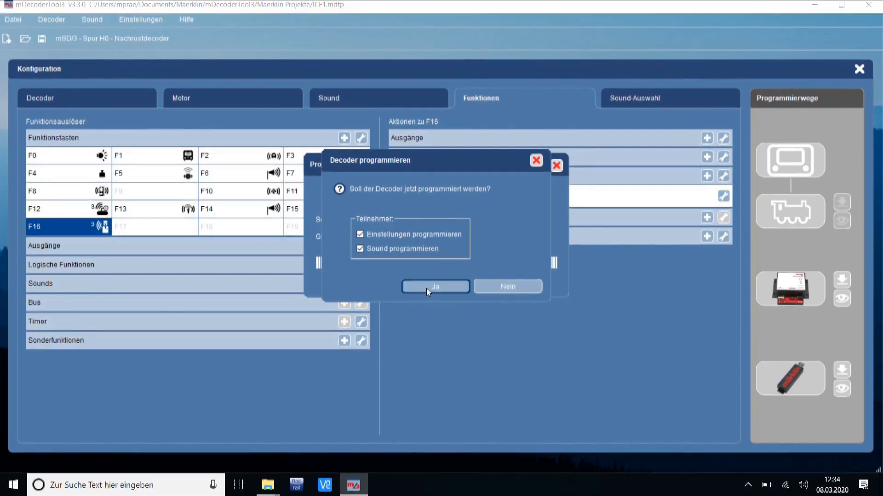
pyautogui.click(434, 286)
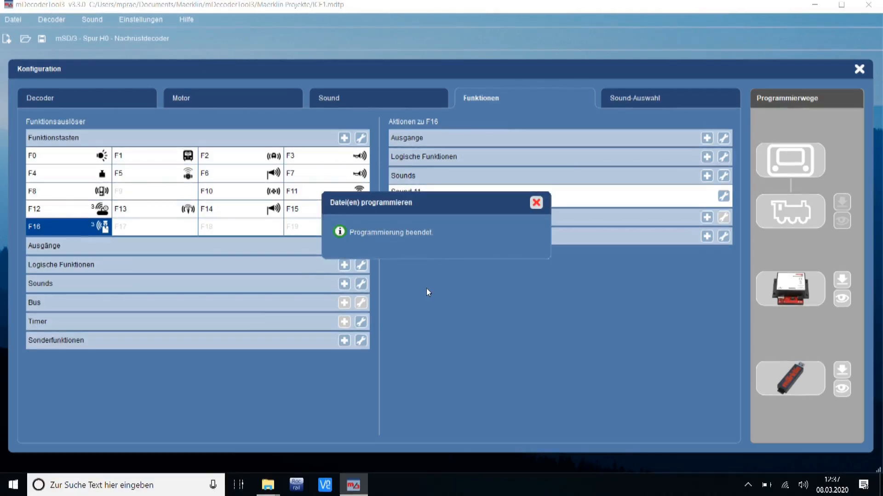